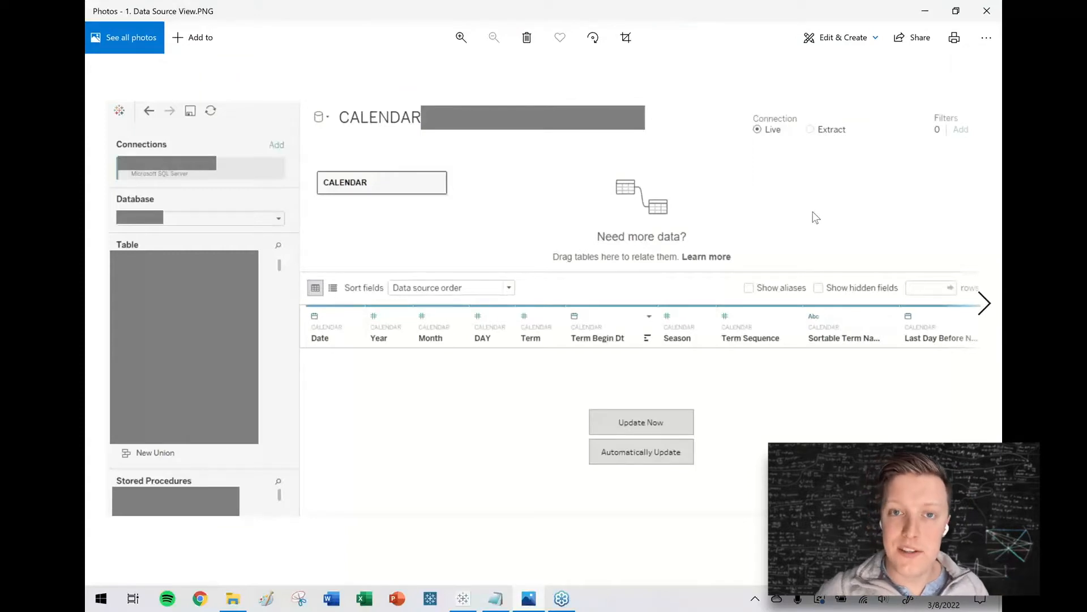
pyautogui.moveTo(810, 211)
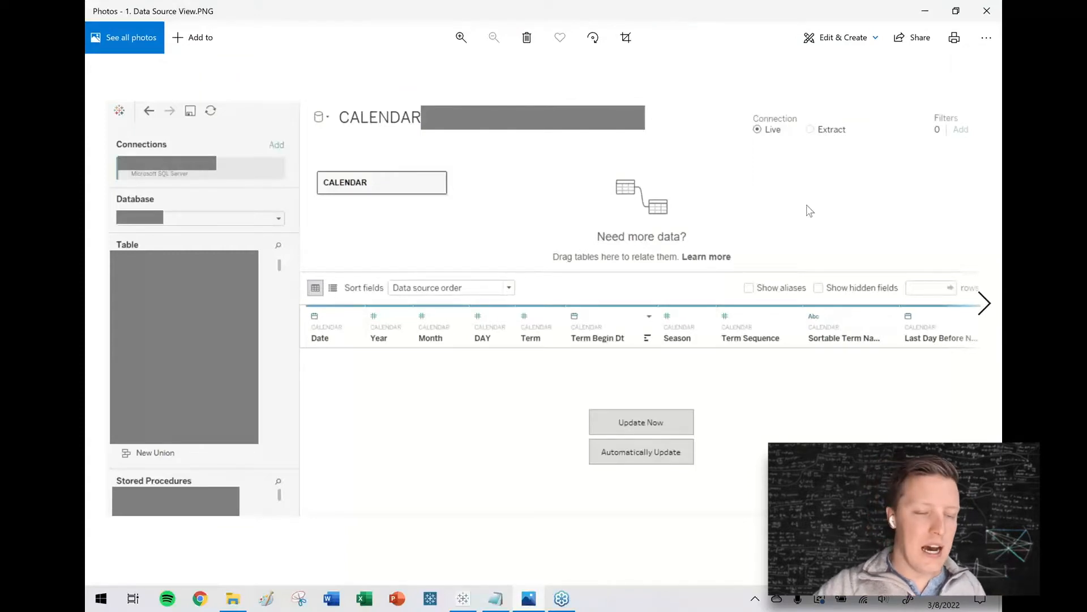
pyautogui.moveTo(806, 222)
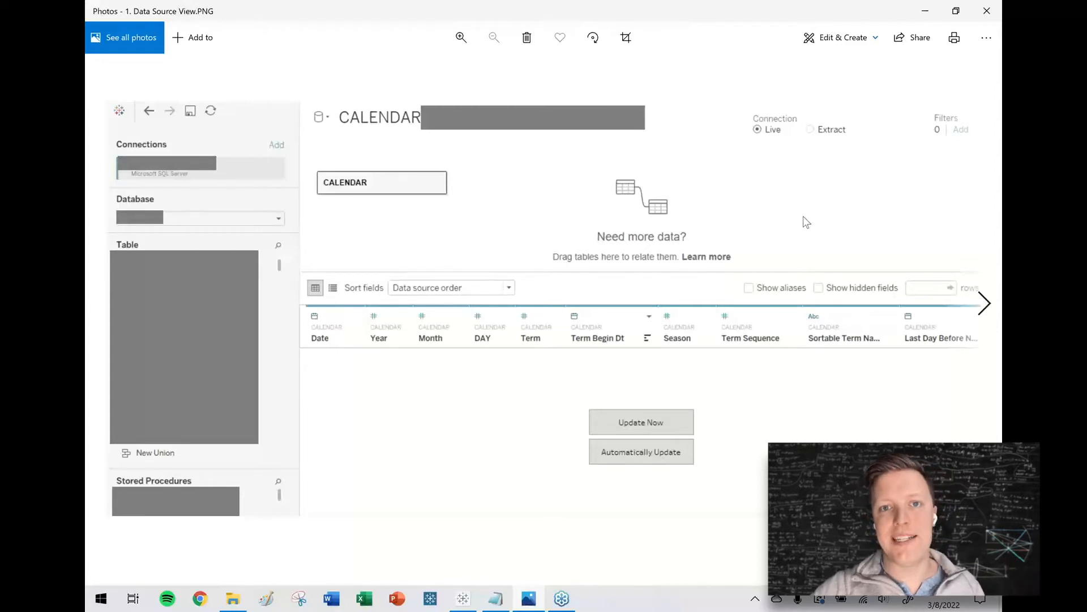
pyautogui.moveTo(800, 223)
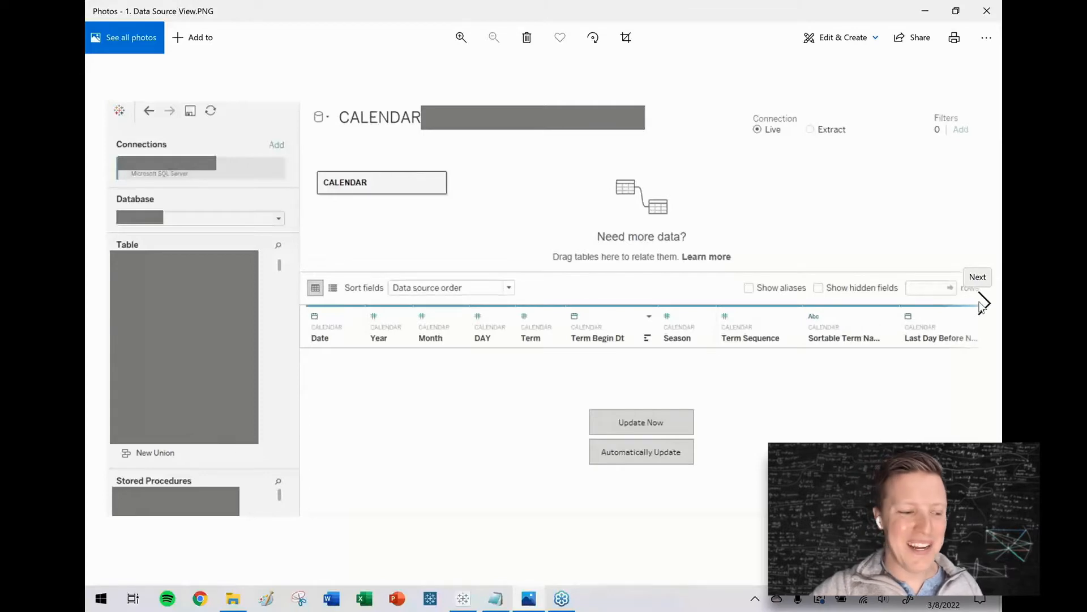
# Step: Advance to the screenshot of converting the CALENDAR data source to custom SQL
pyautogui.click(461, 38)
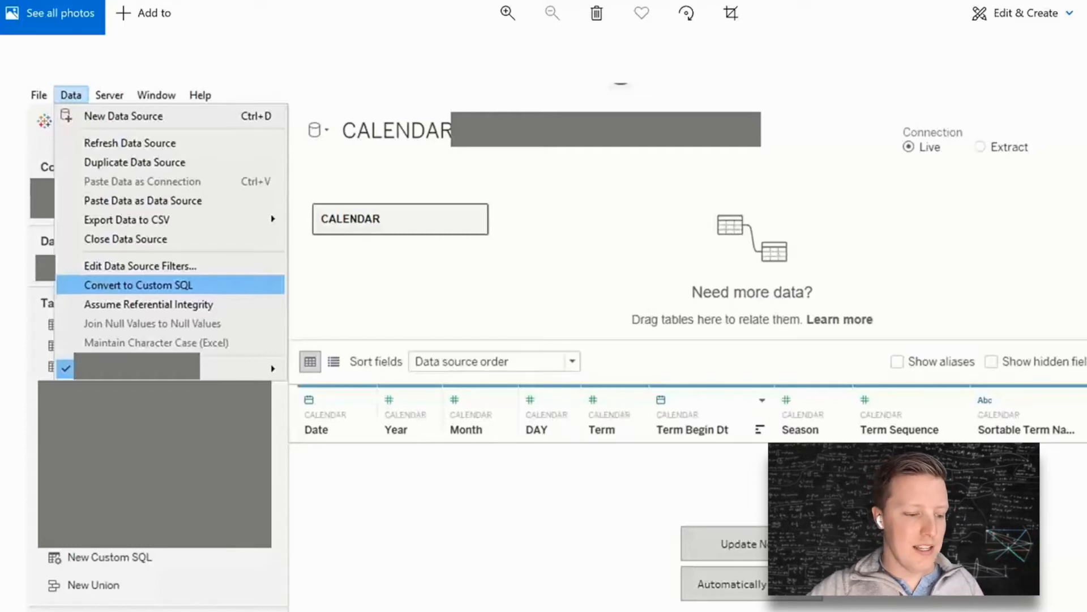
# Step: Show the Convert to Custom SQL screenshot with the generated SELECT query for CALENDAR
pyautogui.click(138, 285)
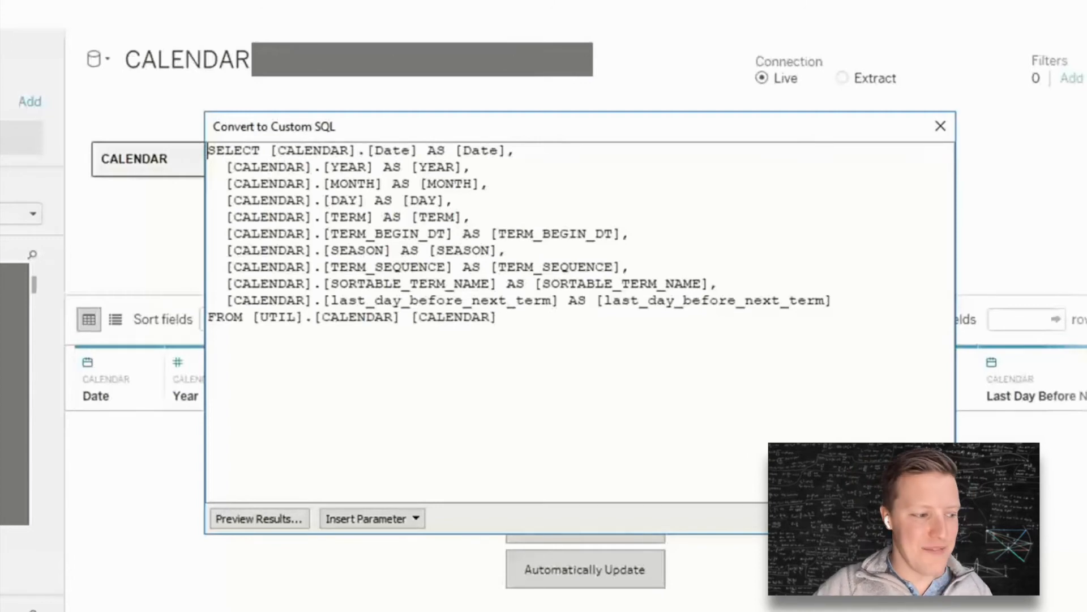
# Step: Enter 'WHERE [YEAR] >= 2017' and move on to the '2018+ Calendar' rename screenshot
pyautogui.write('WHERE [YEAR] >= 2017')
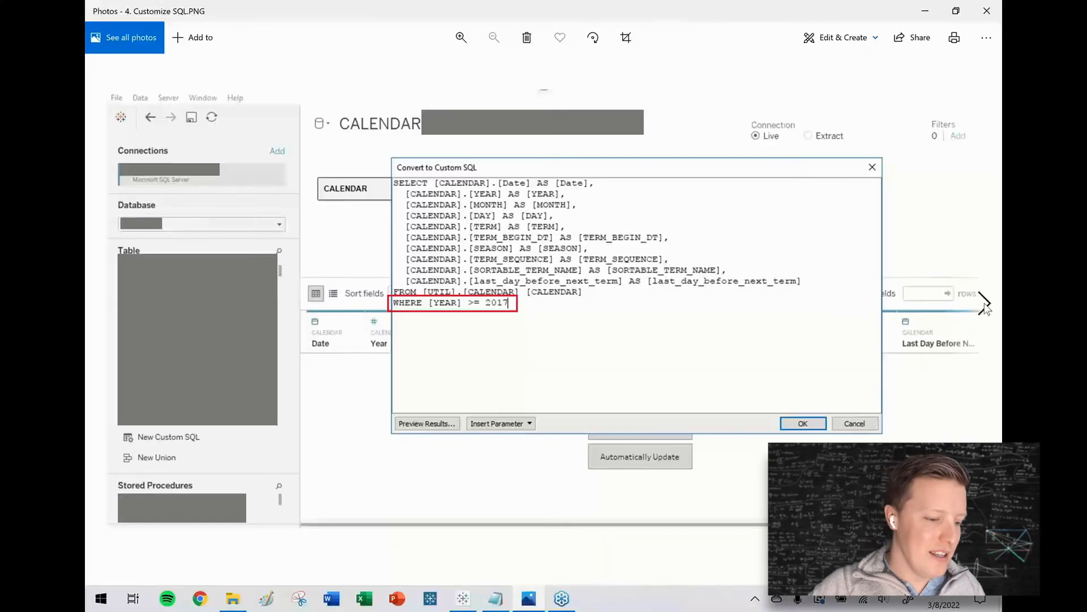
pyautogui.click(803, 423)
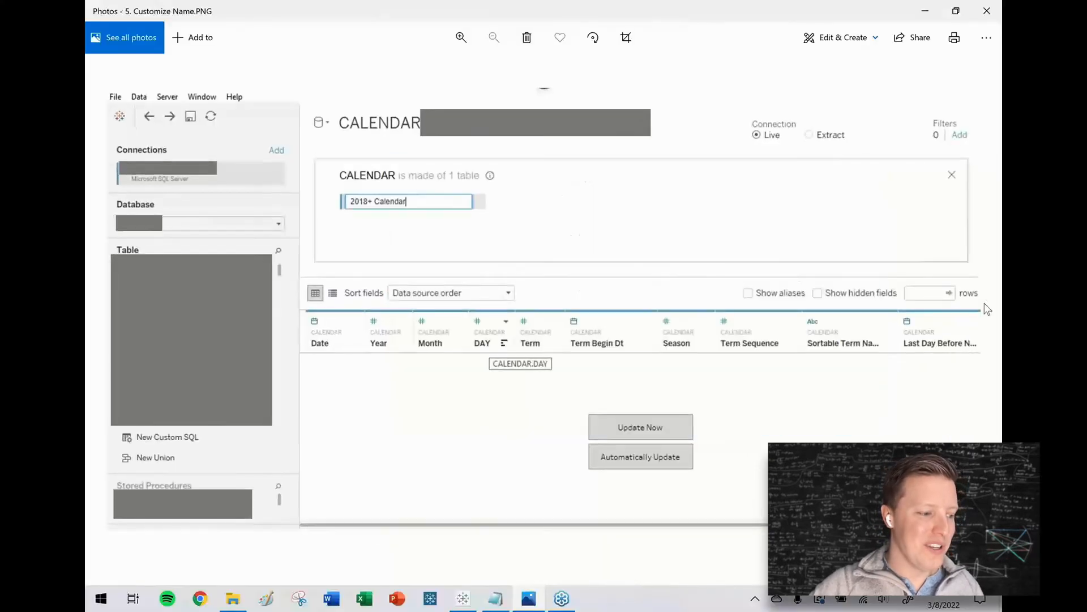